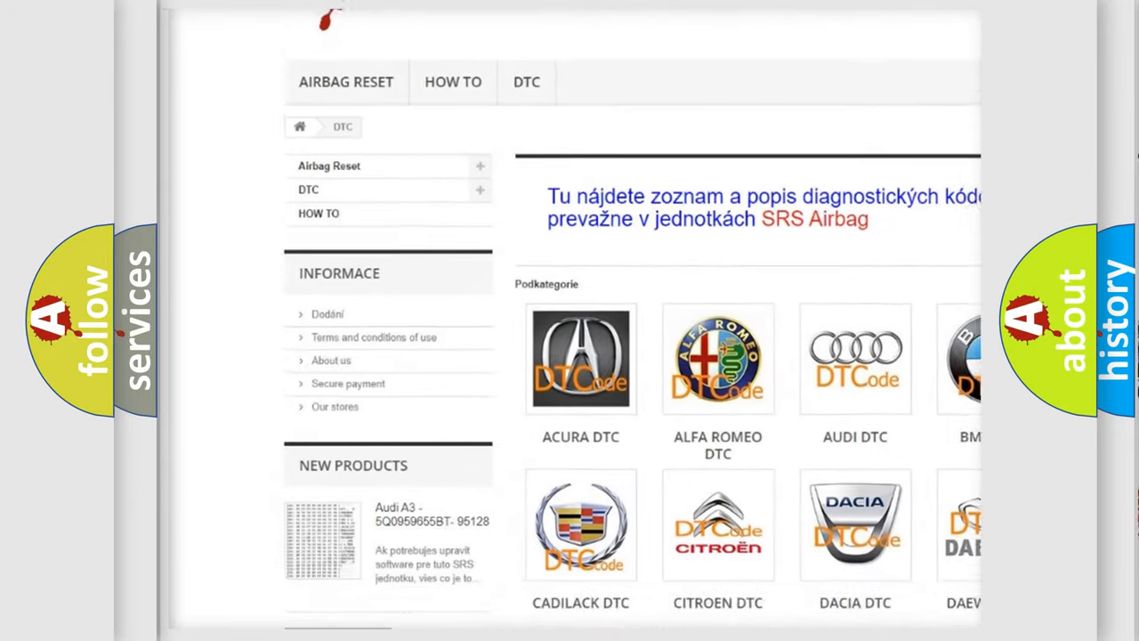
scroll(down, 3)
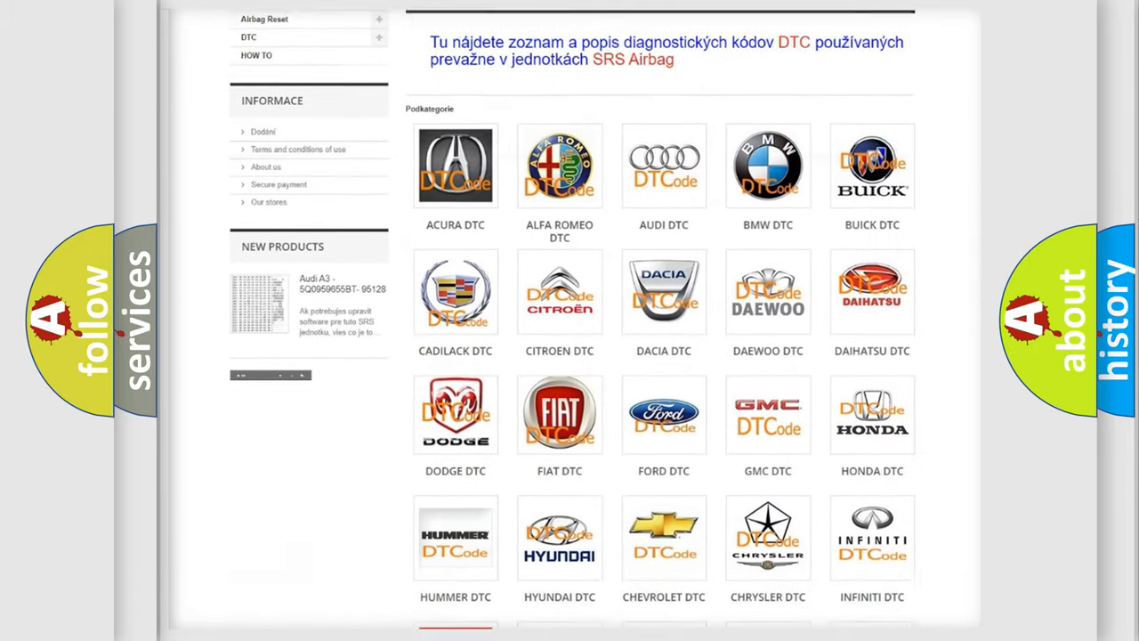
scroll(down, 3)
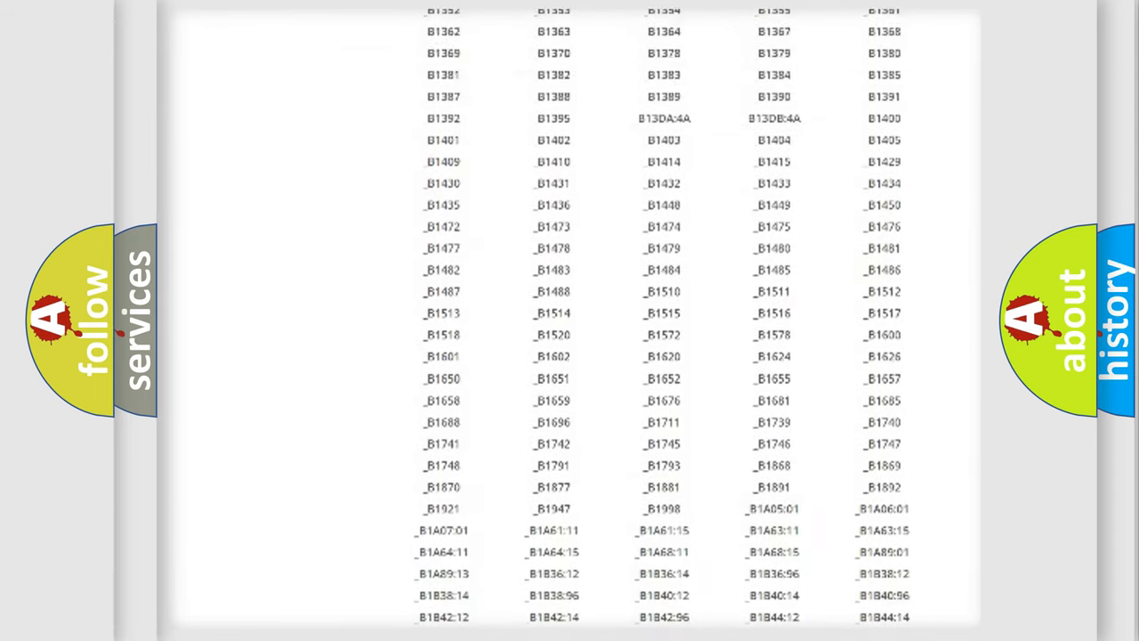
scroll(up, 3)
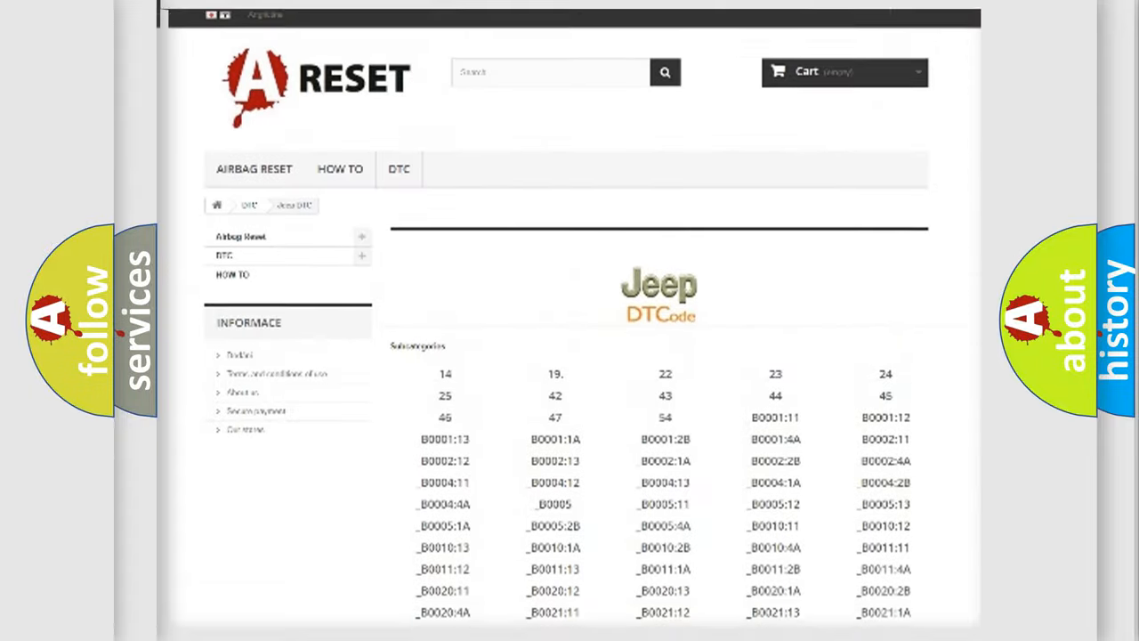